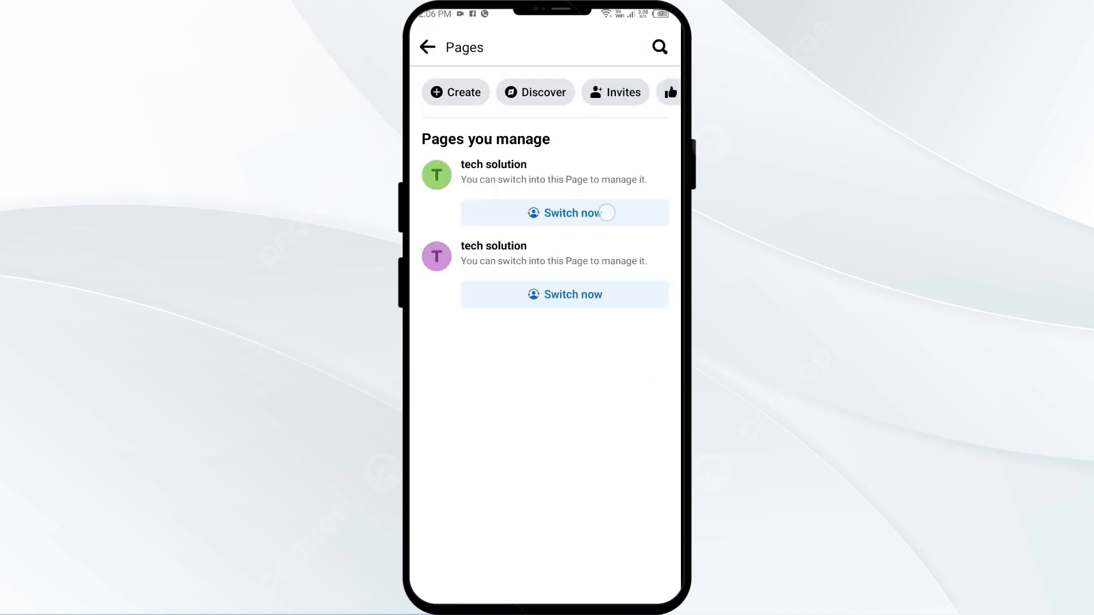
Switch into the first 'tech solution' Page from the Pages screen.
{"action": "left_click", "coordinate": [565, 213]}
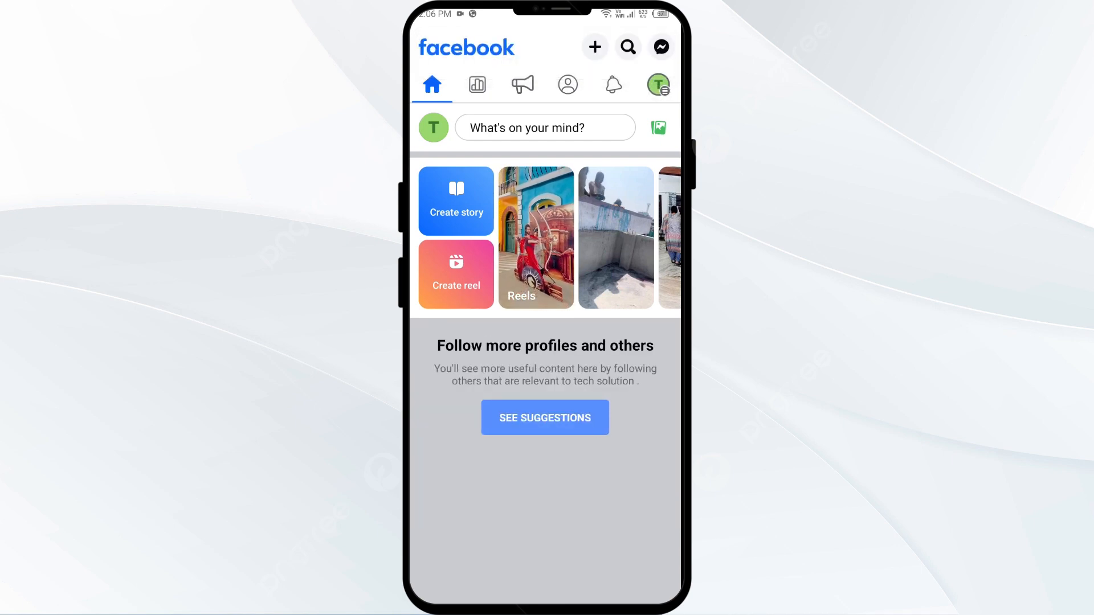
Reach the Page's Access and control settings via Settings & privacy under Your information.
{"action": "left_click", "coordinate": [659, 86]}
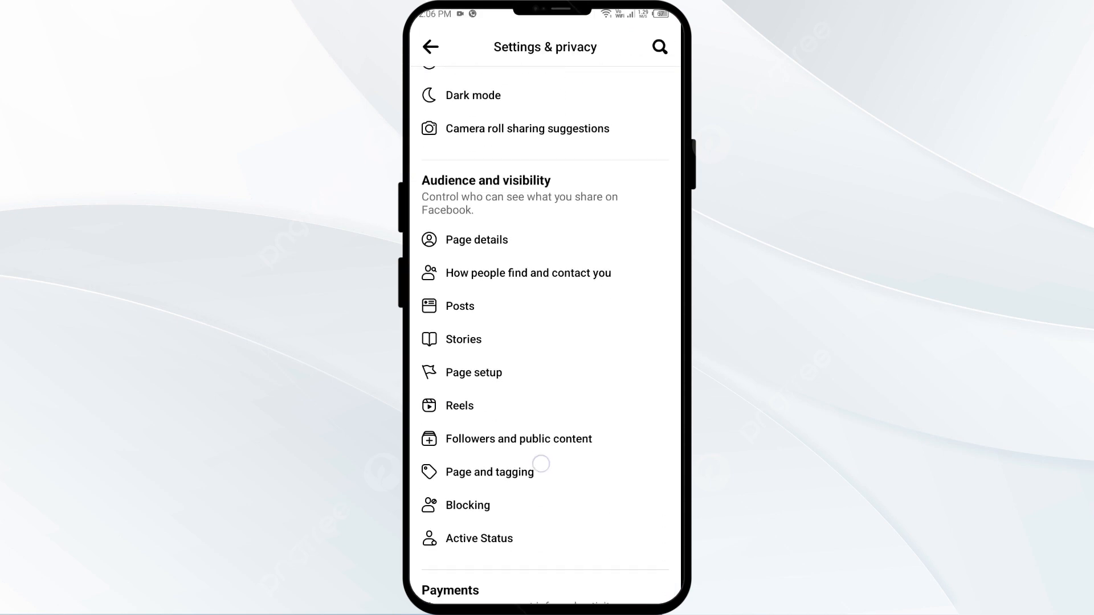
{"action": "scroll", "scroll_direction": "down", "scroll_amount": 3}
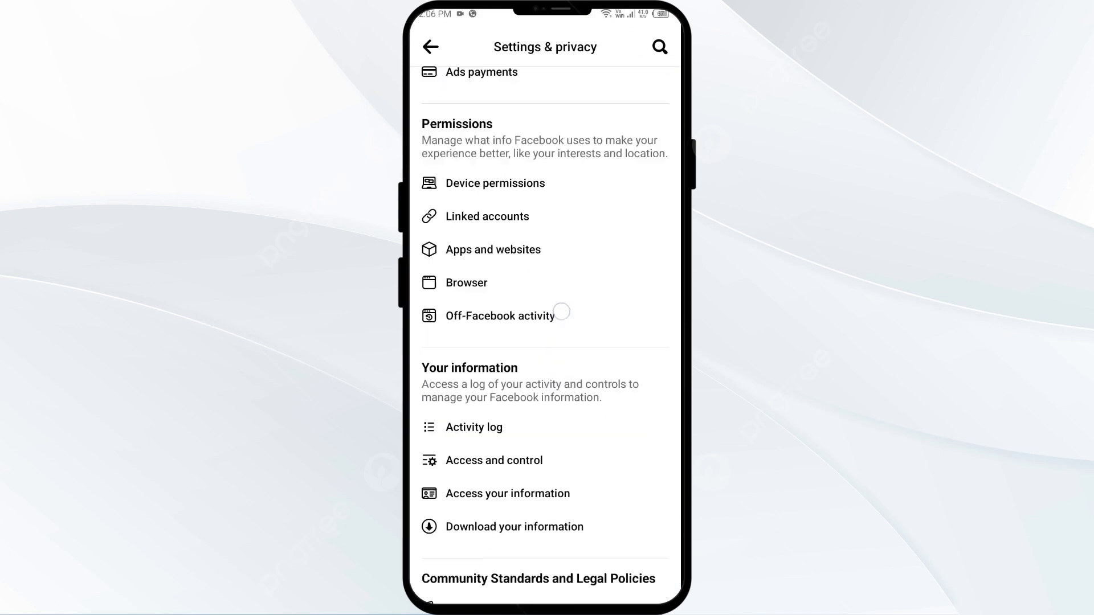
{"action": "scroll", "scroll_direction": "down", "scroll_amount": 3}
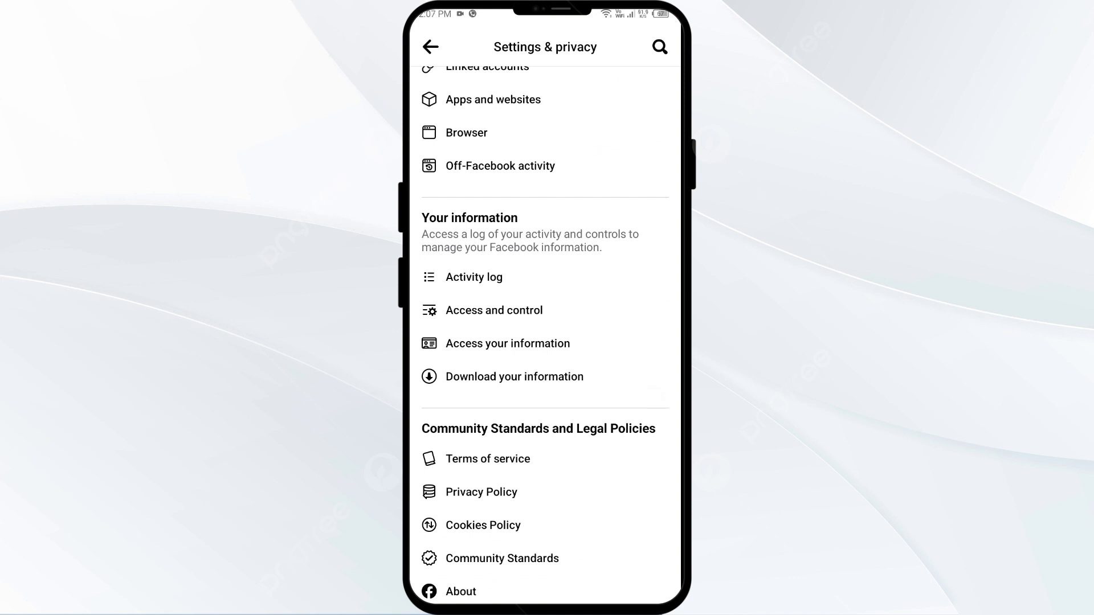
{"action": "left_click", "coordinate": [494, 310]}
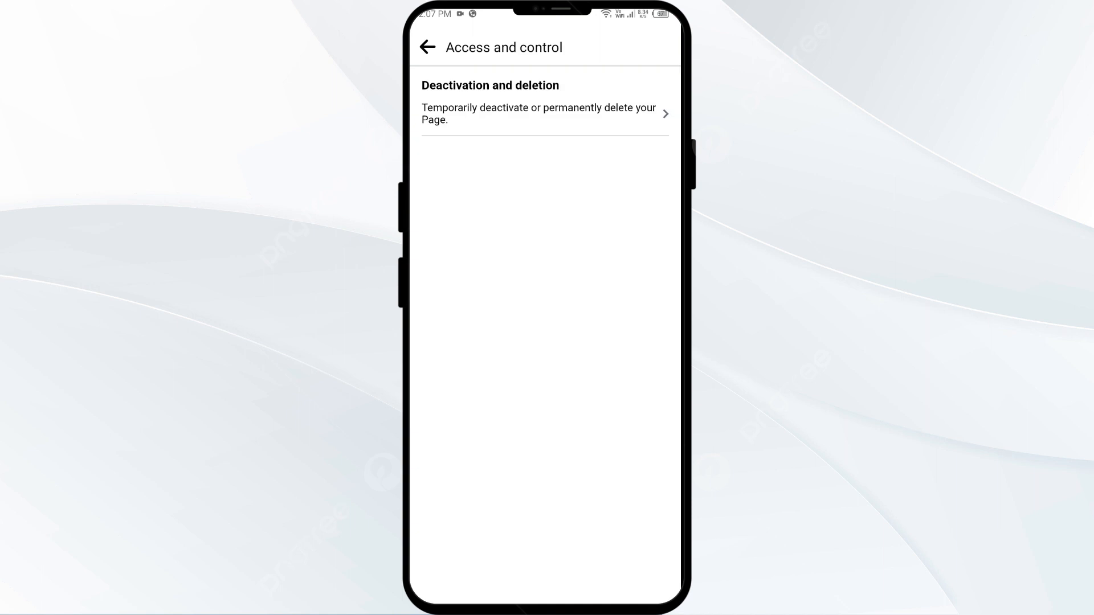
Choose Delete Page over deactivation in Deactivation and deletion and continue to the reasons.
{"action": "left_click", "coordinate": [540, 113]}
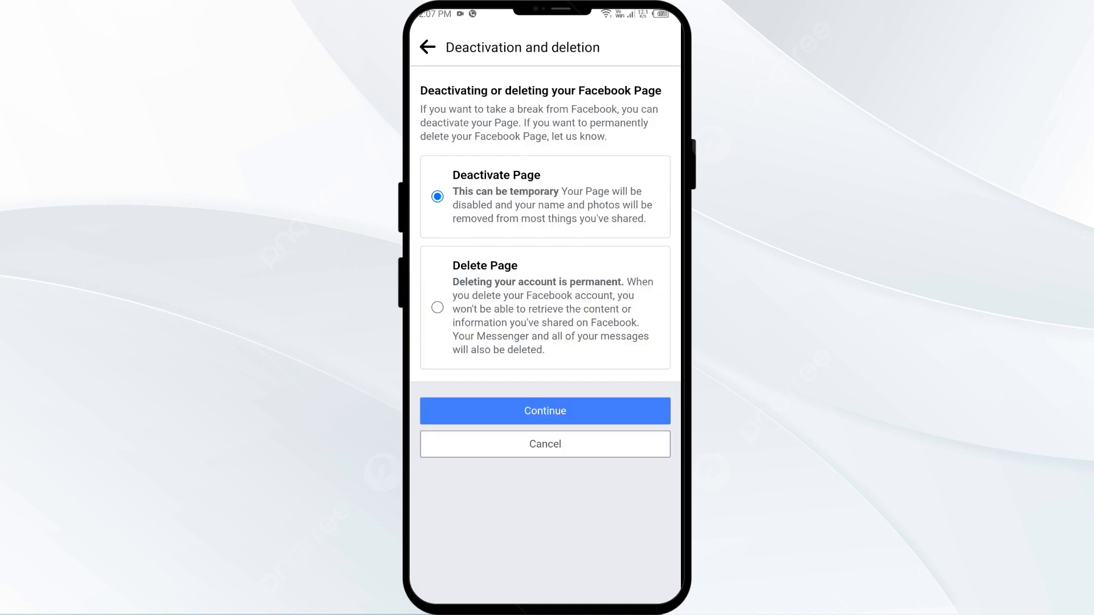
{"action": "left_click", "coordinate": [437, 308]}
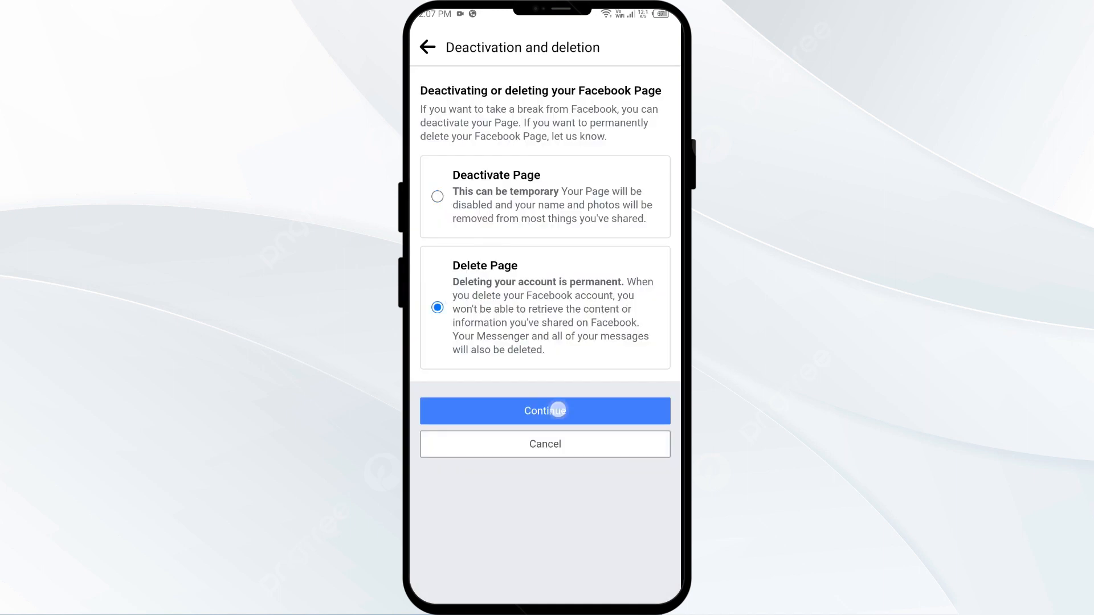
{"action": "left_click", "coordinate": [545, 411]}
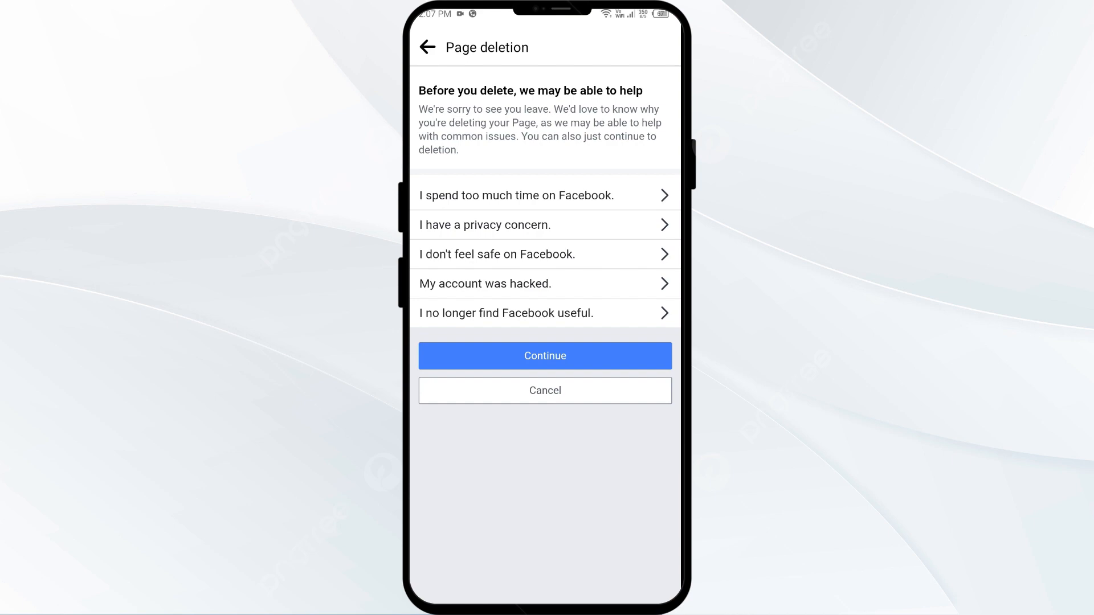
Give 'I have a privacy concern' as the reason and continue past the deletion archive screen.
{"action": "left_click", "coordinate": [544, 225]}
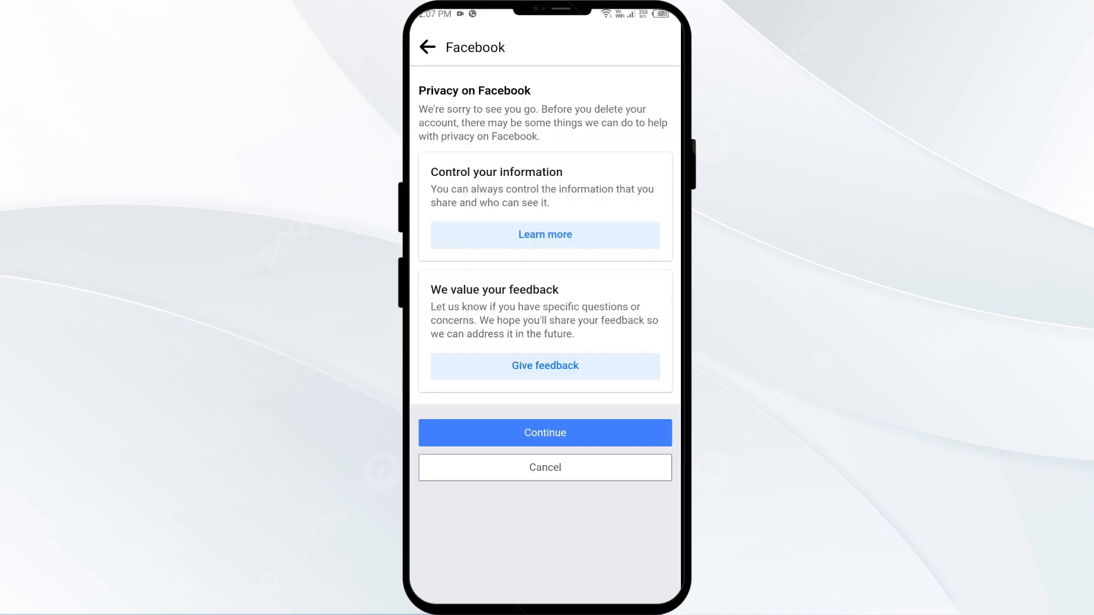
{"action": "left_click", "coordinate": [545, 433]}
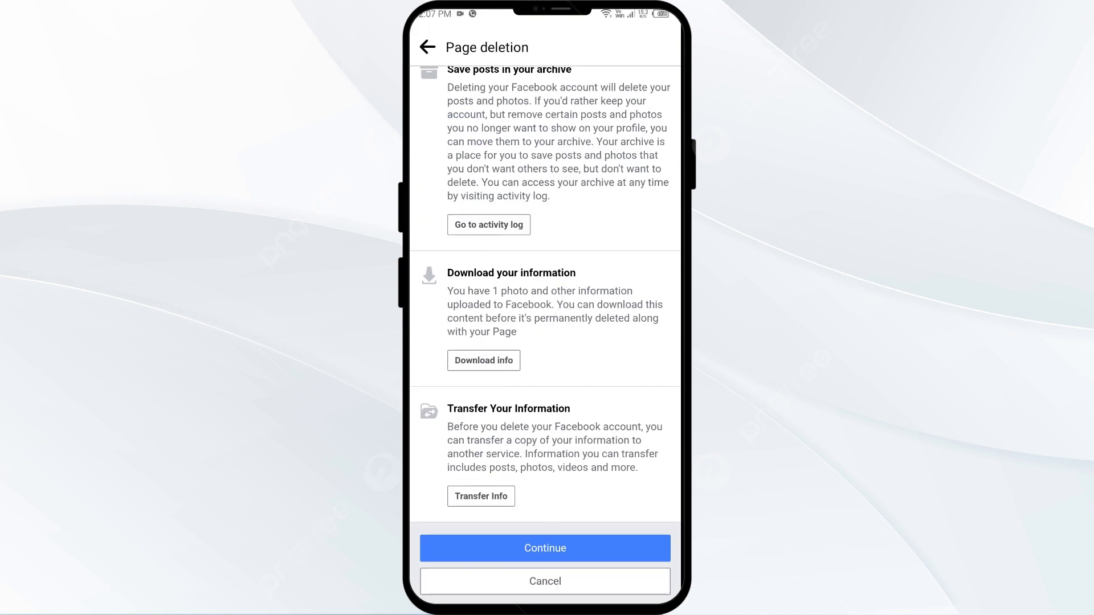
{"action": "left_click", "coordinate": [531, 549]}
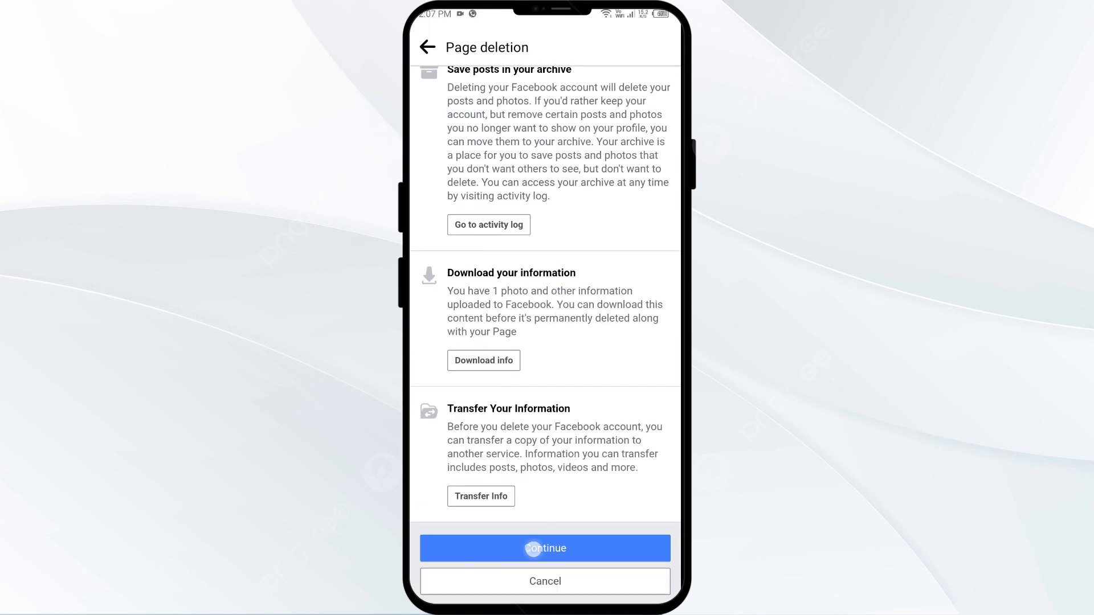
{"action": "left_click", "coordinate": [545, 548]}
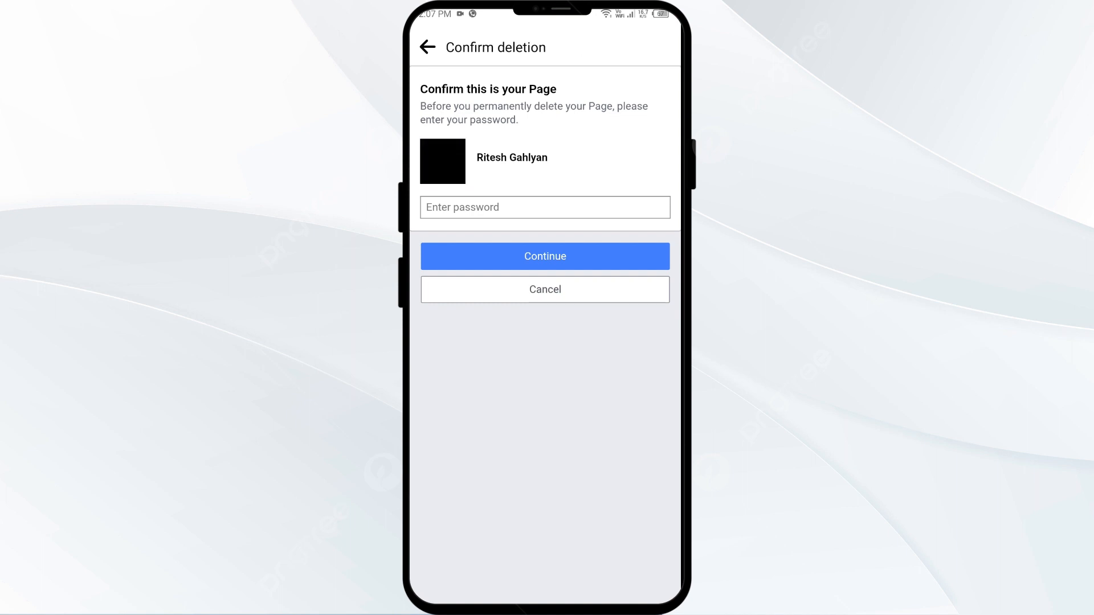
Confirm Page ownership by entering the account password and continuing to the final warning.
{"action": "left_click", "coordinate": [545, 208]}
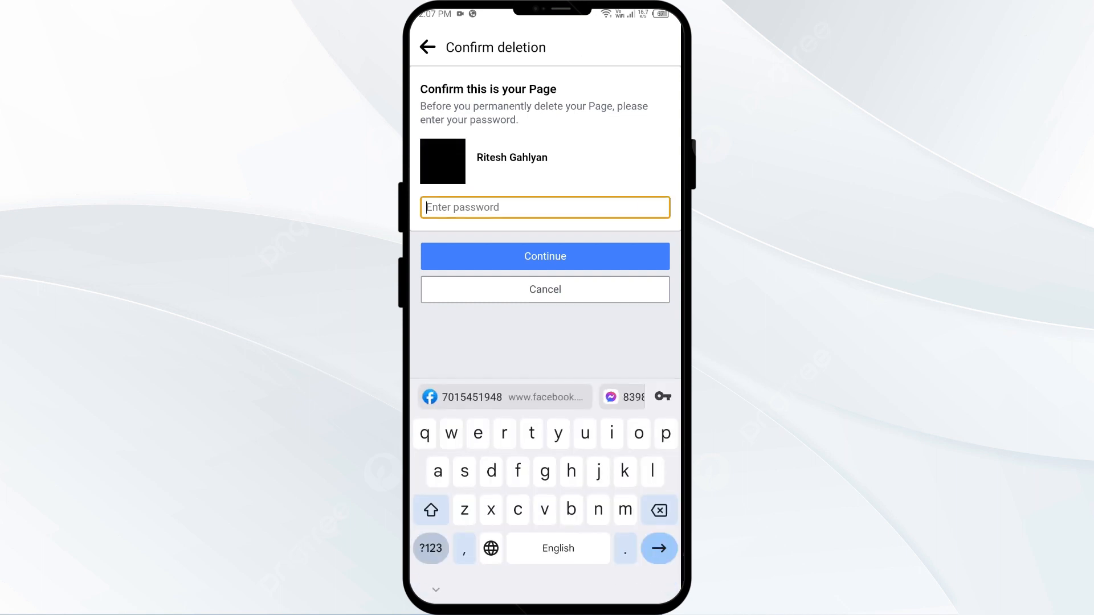
{"action": "type", "text": "password"}
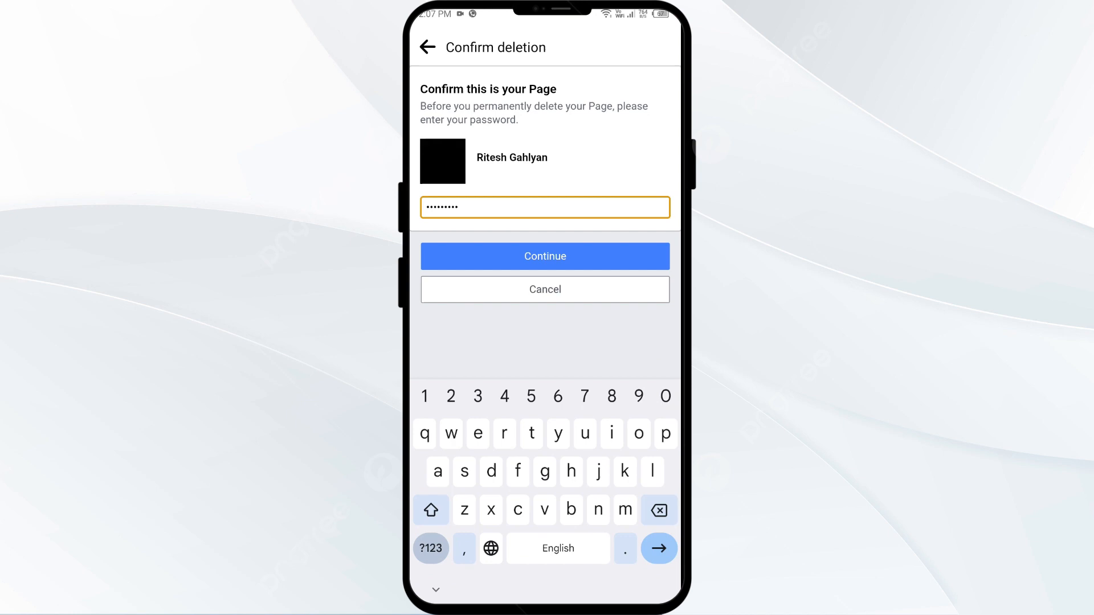
{"action": "left_click", "coordinate": [545, 257]}
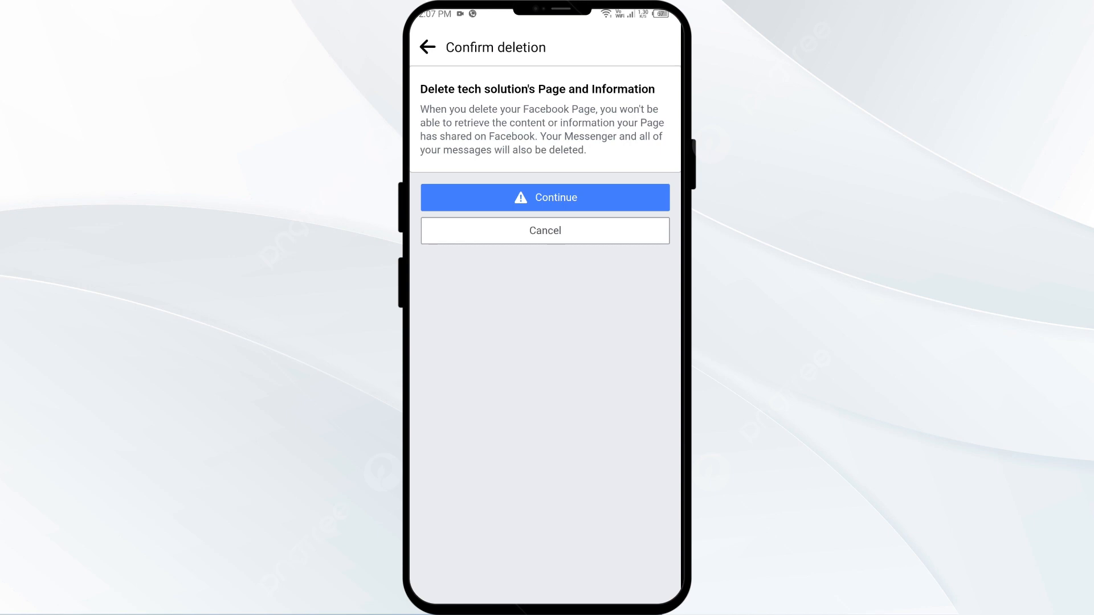
Accept the permanent-deletion warning and delete the tech solution Page, returning to the personal feed.
{"action": "left_click", "coordinate": [545, 197]}
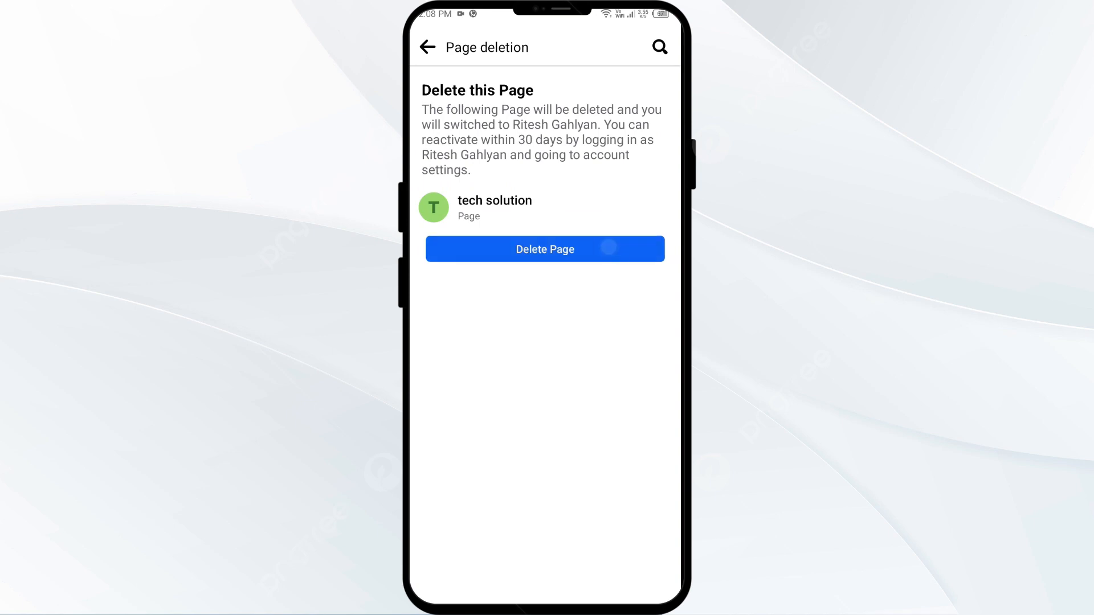
{"action": "left_click", "coordinate": [545, 248]}
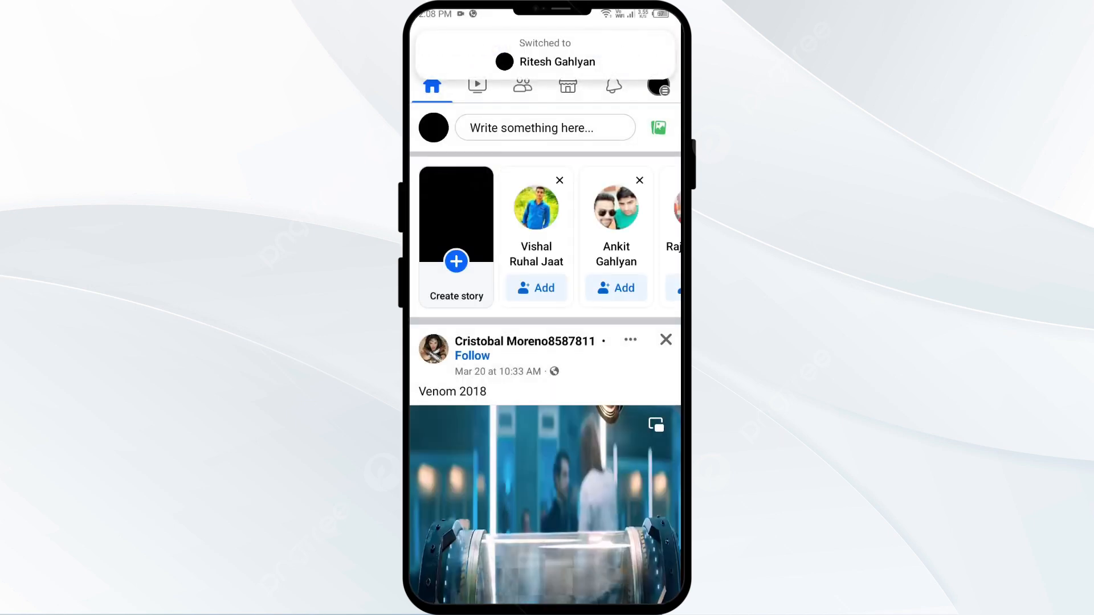